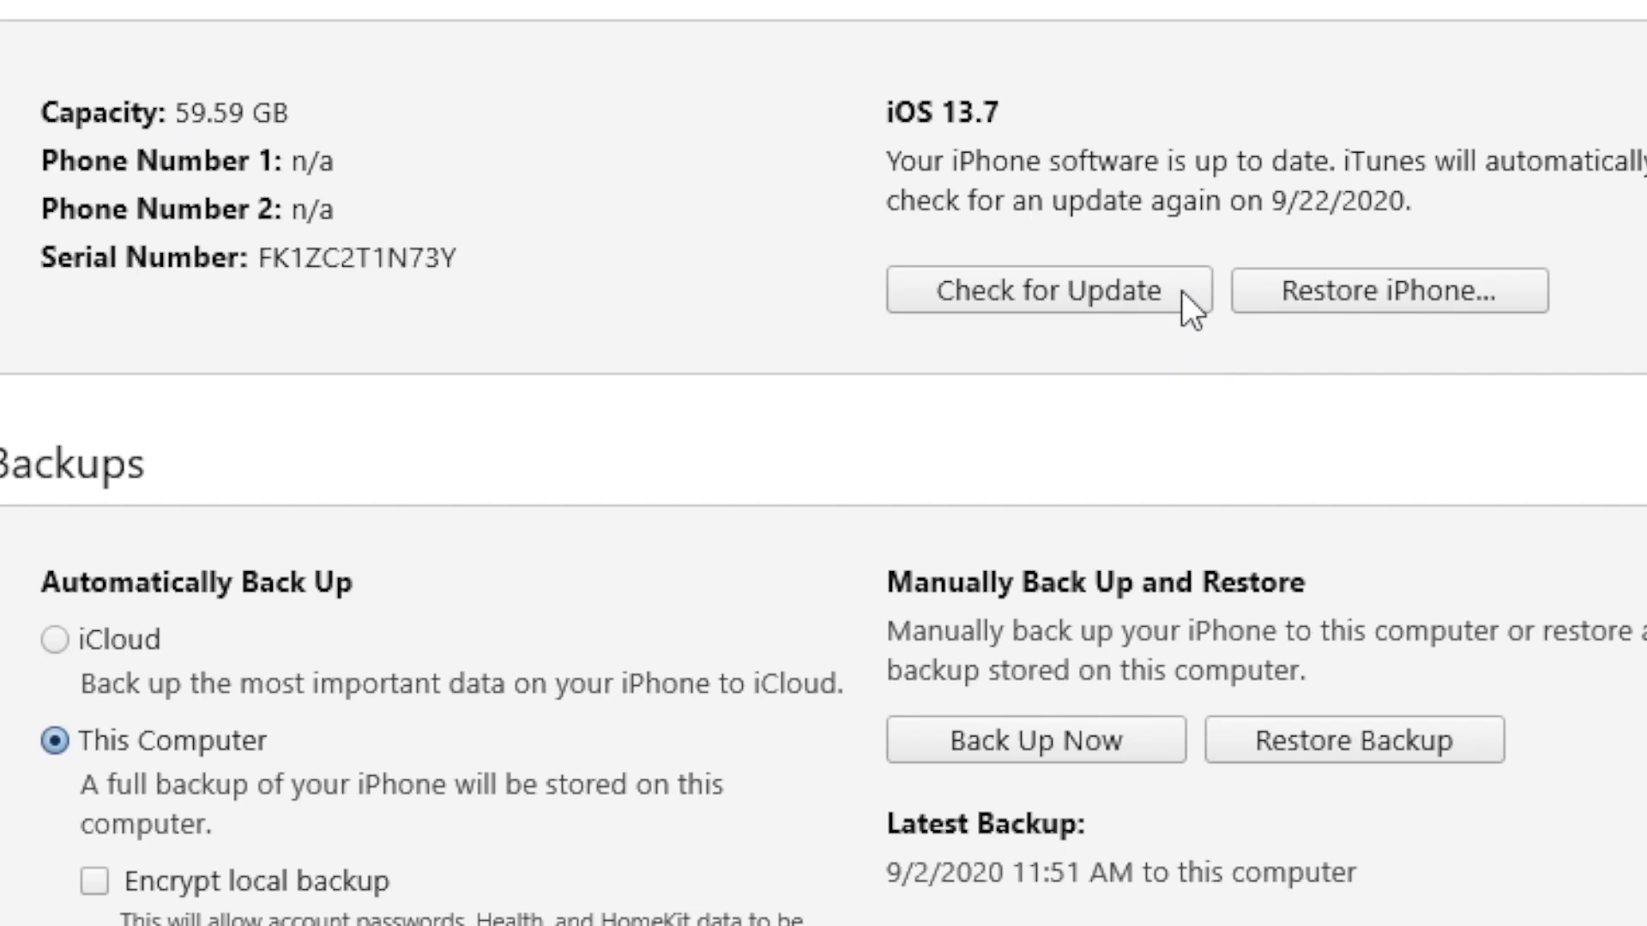
# Check for an update in iTunes and confirm updating the iPhone to iOS 14.0.
pyautogui.click(1045, 291)
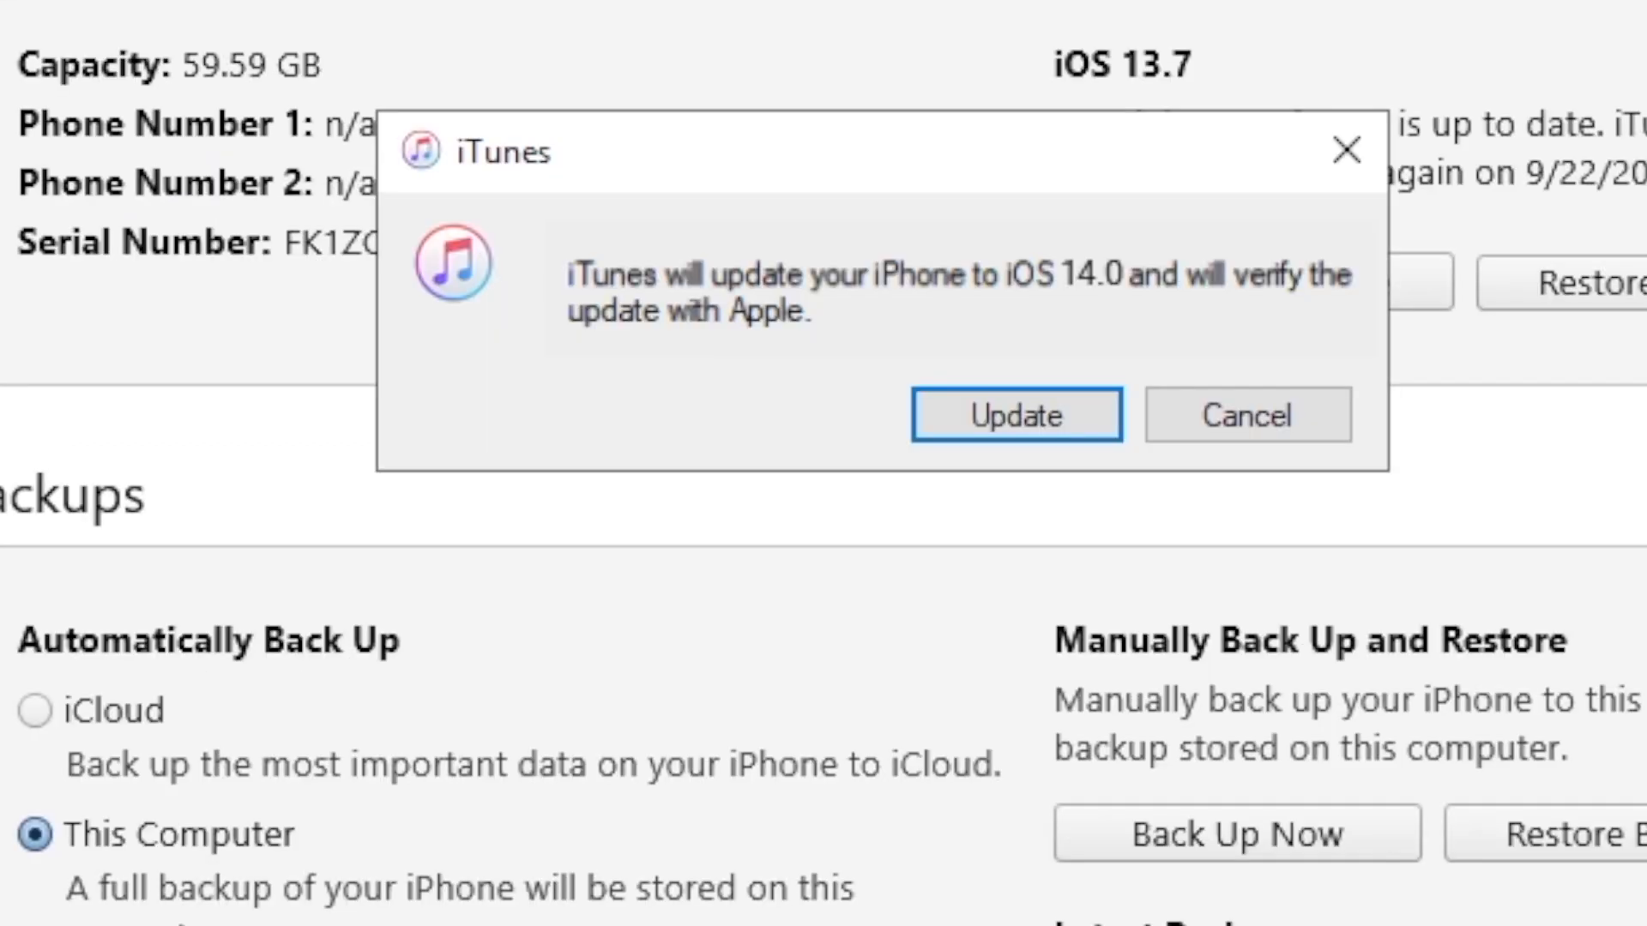
pyautogui.moveTo(1071, 421)
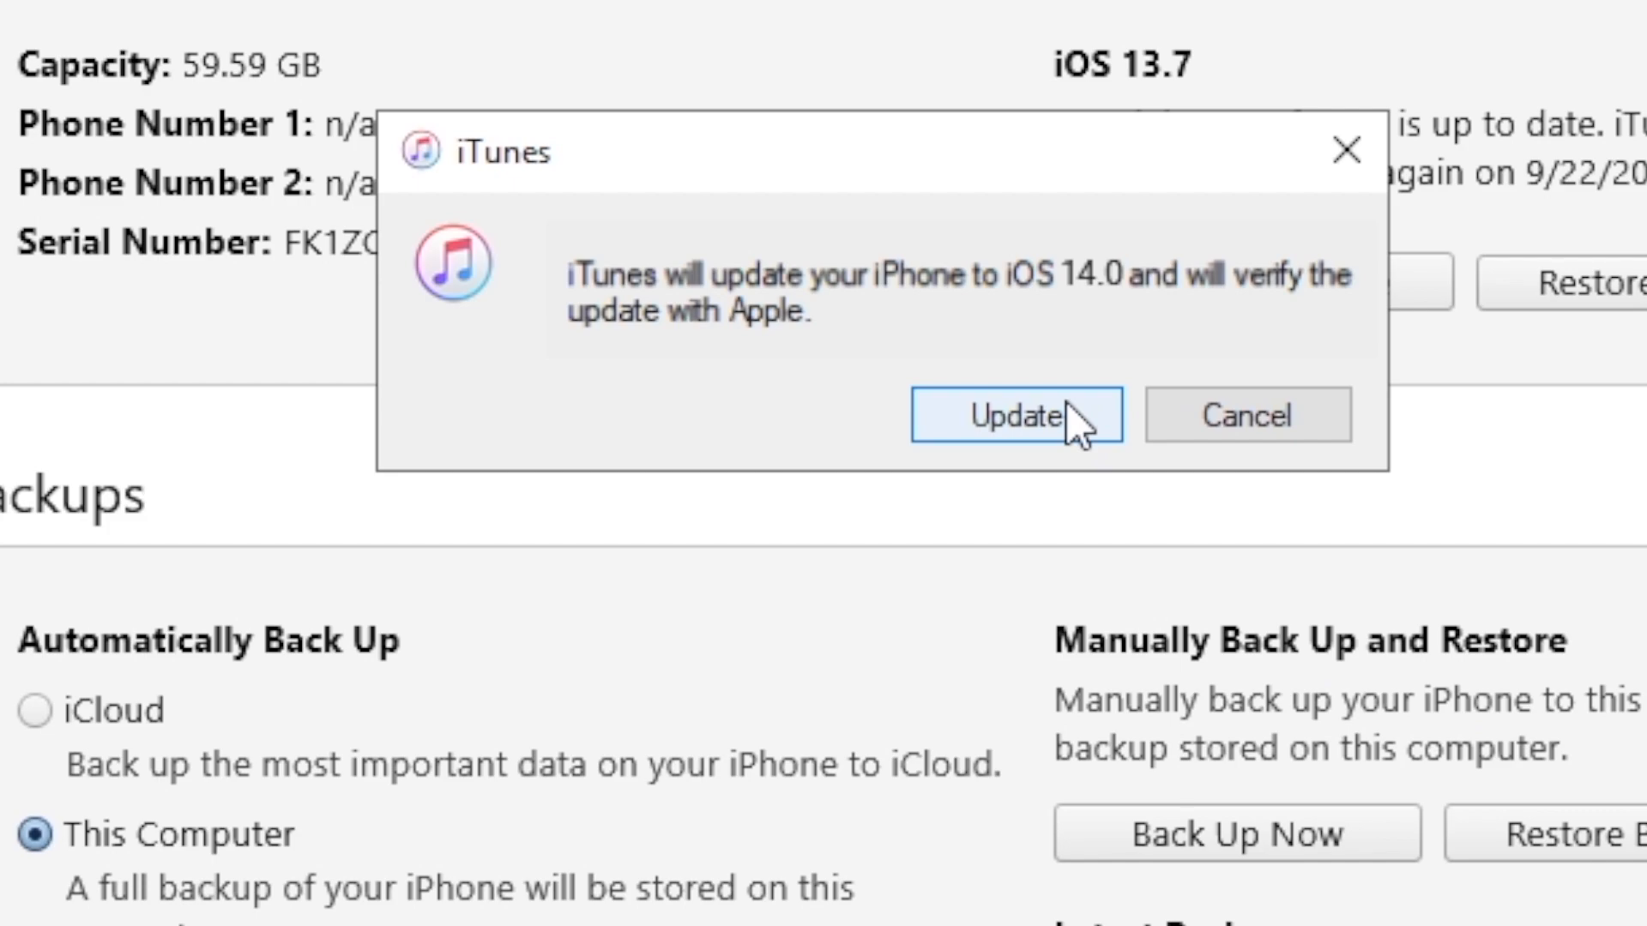
pyautogui.click(1014, 413)
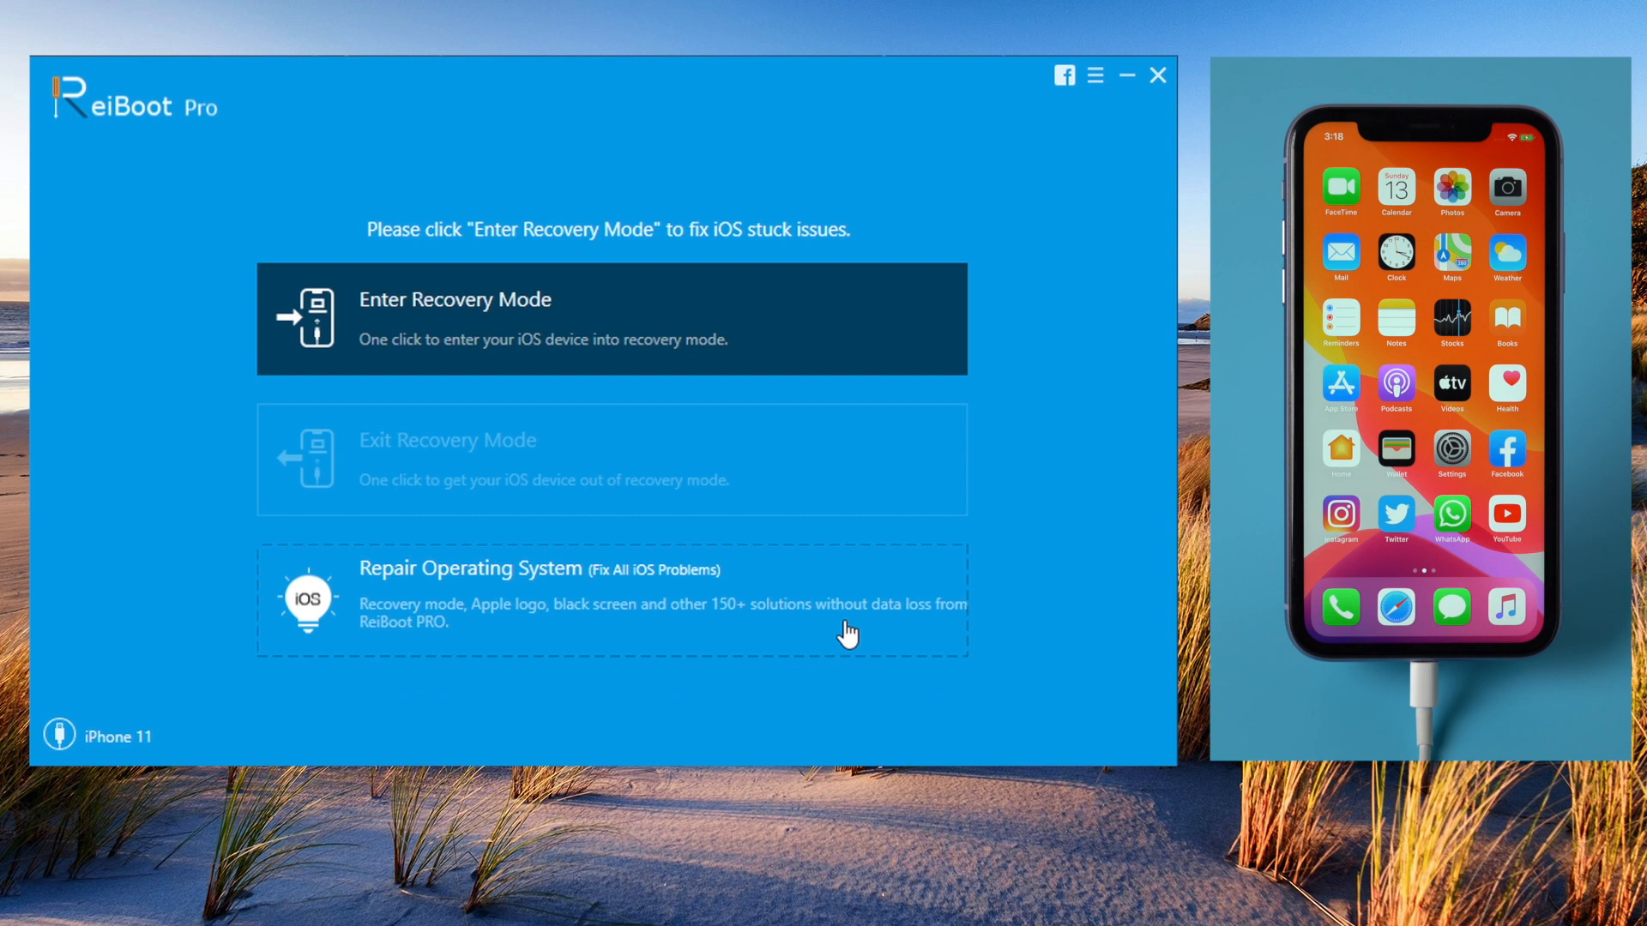
# Download the iOS 14.0 firmware for iPhone 11 via Repair Operating System and start Repair Now.
pyautogui.click(613, 603)
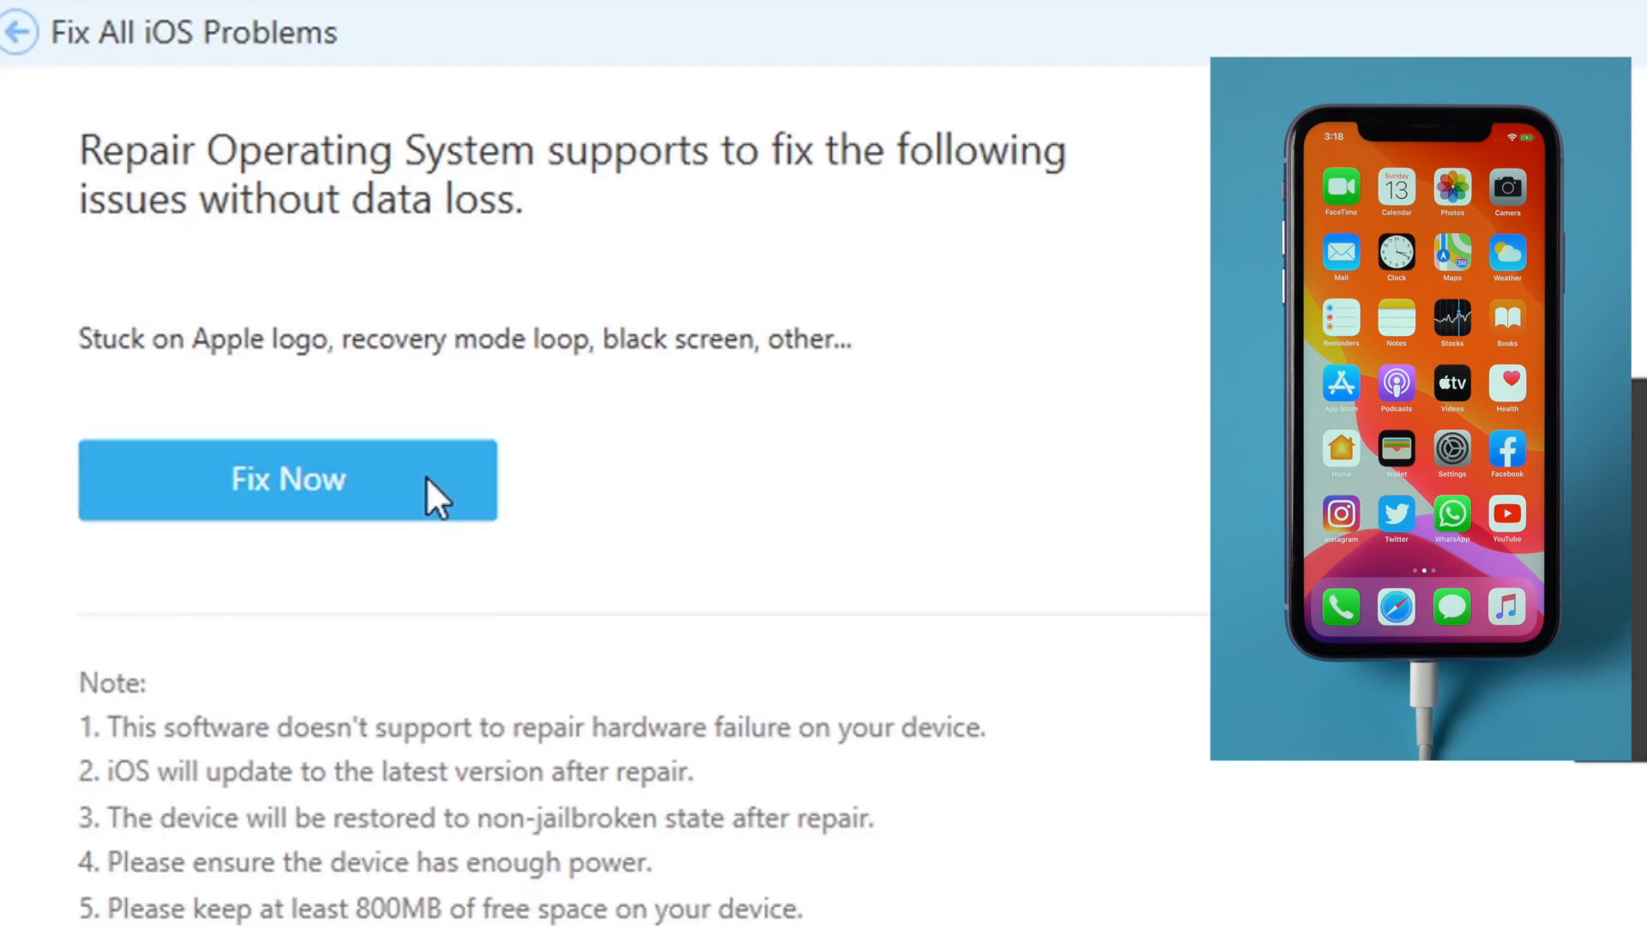
pyautogui.click(288, 481)
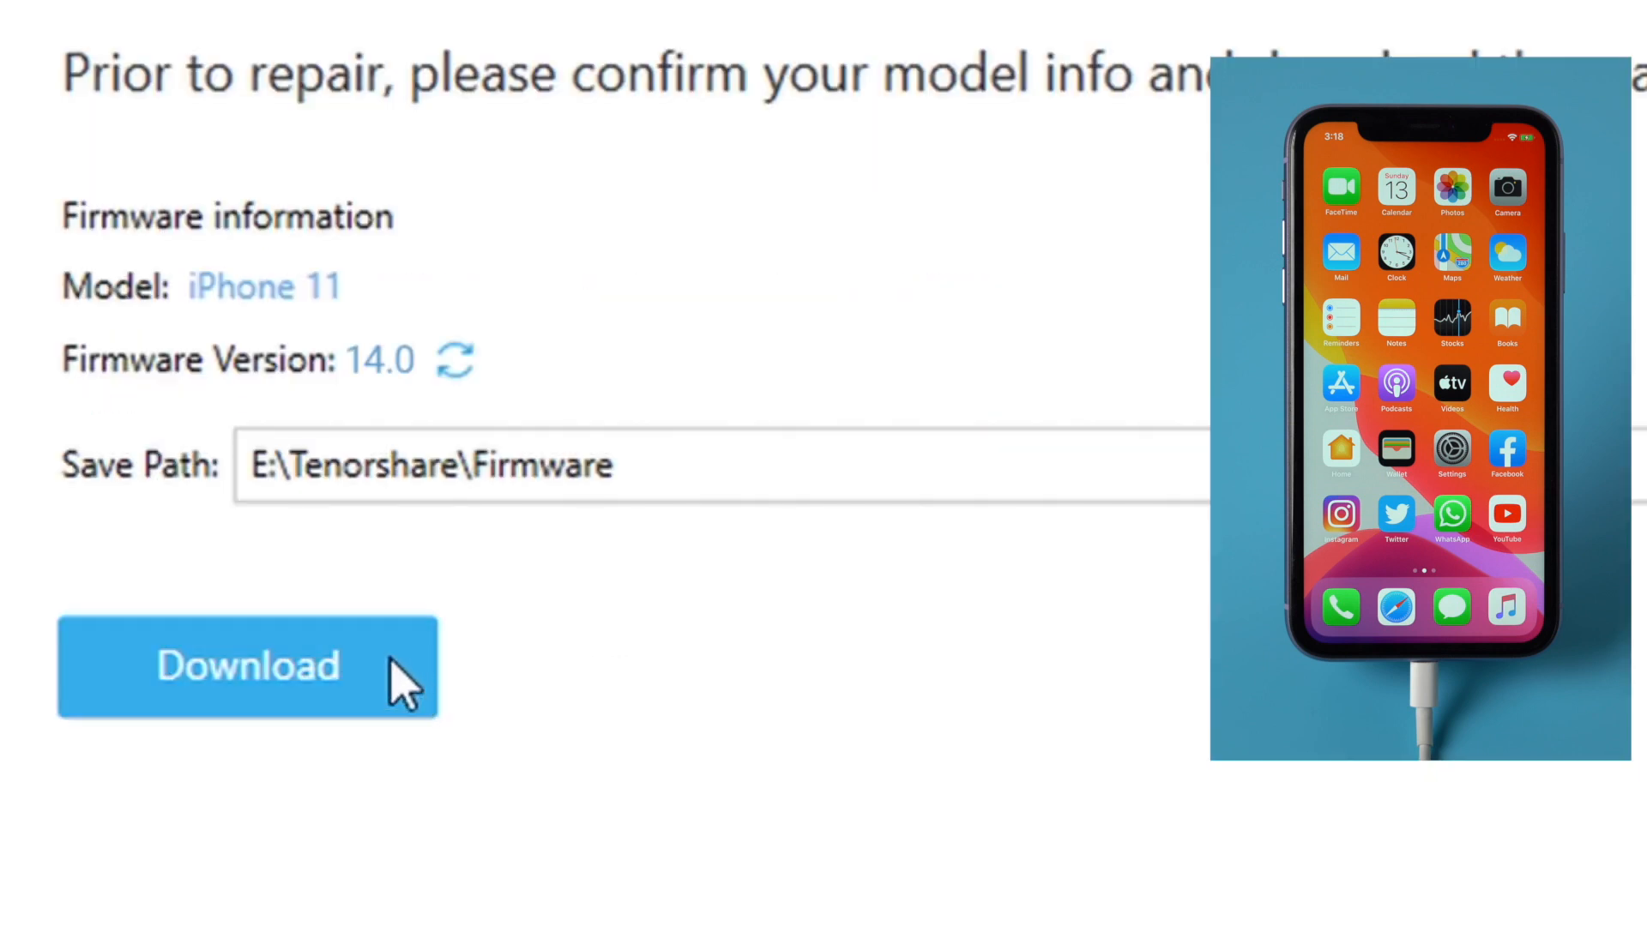
pyautogui.click(247, 667)
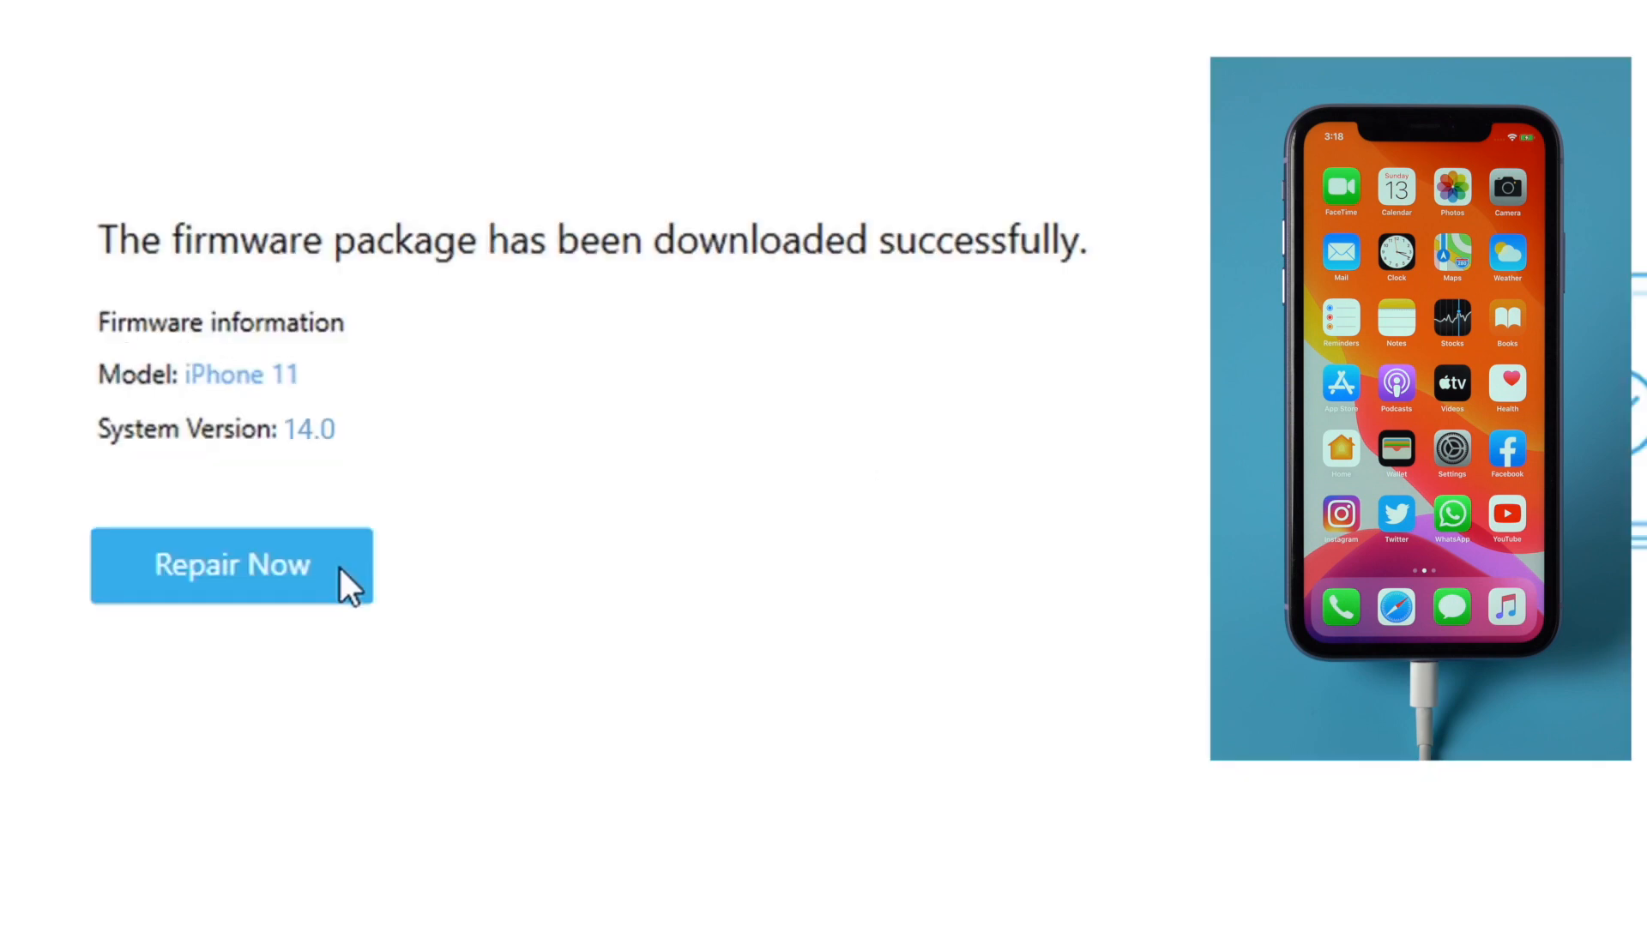
pyautogui.click(230, 564)
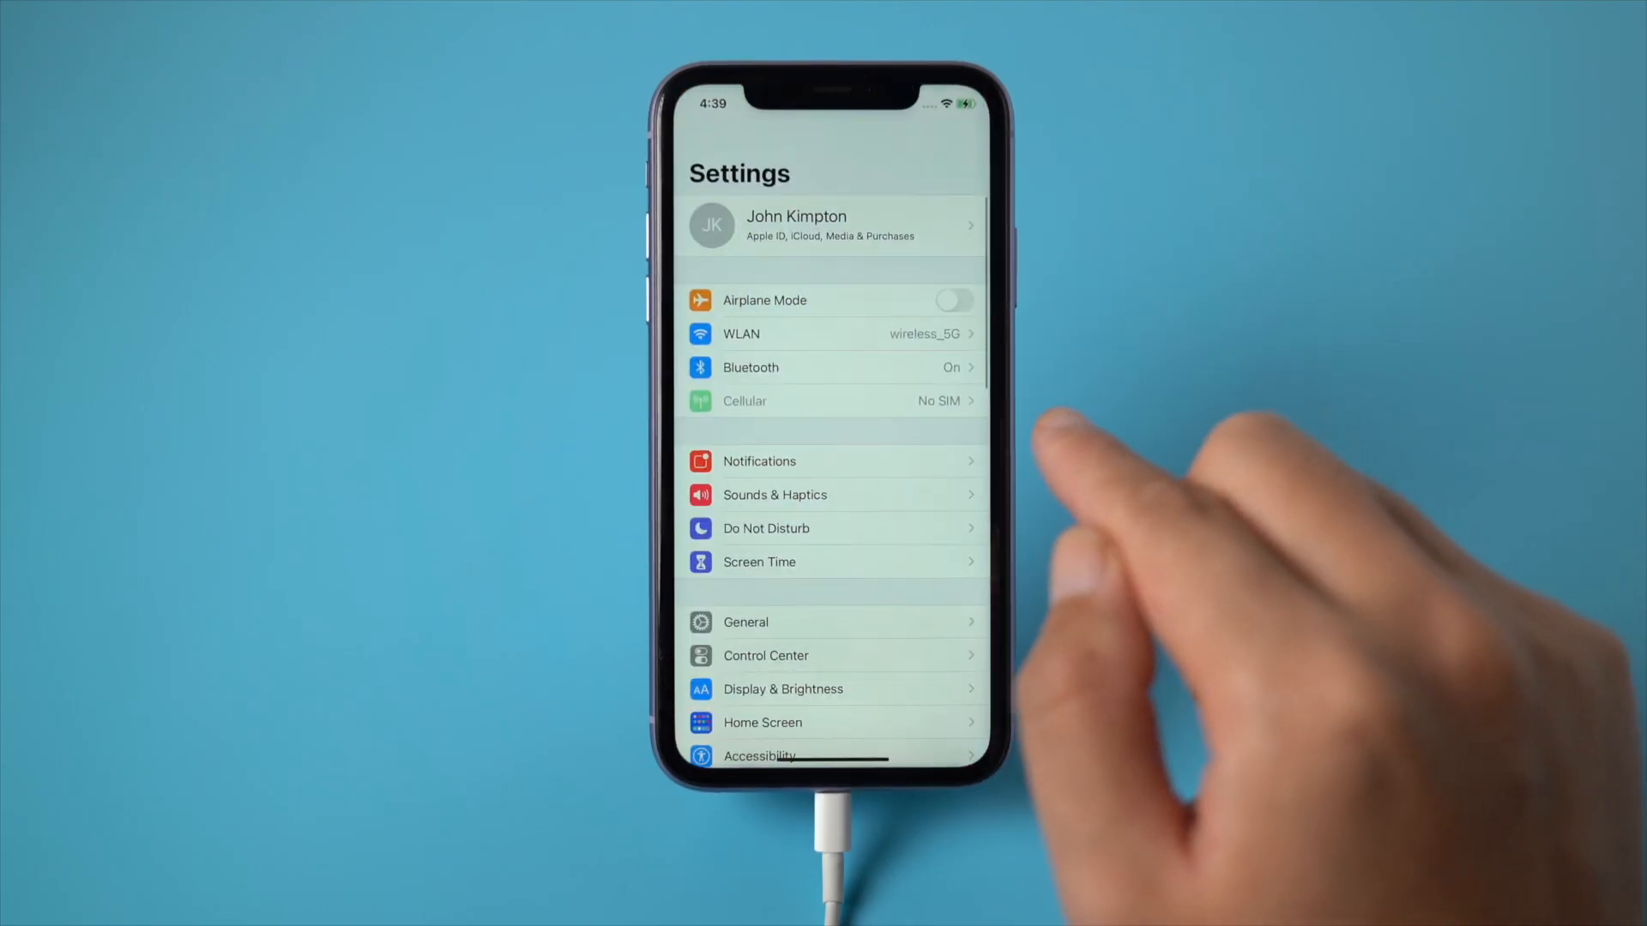
# Open Settings on the repaired iPhone to check its iOS version.
pyautogui.click(745, 621)
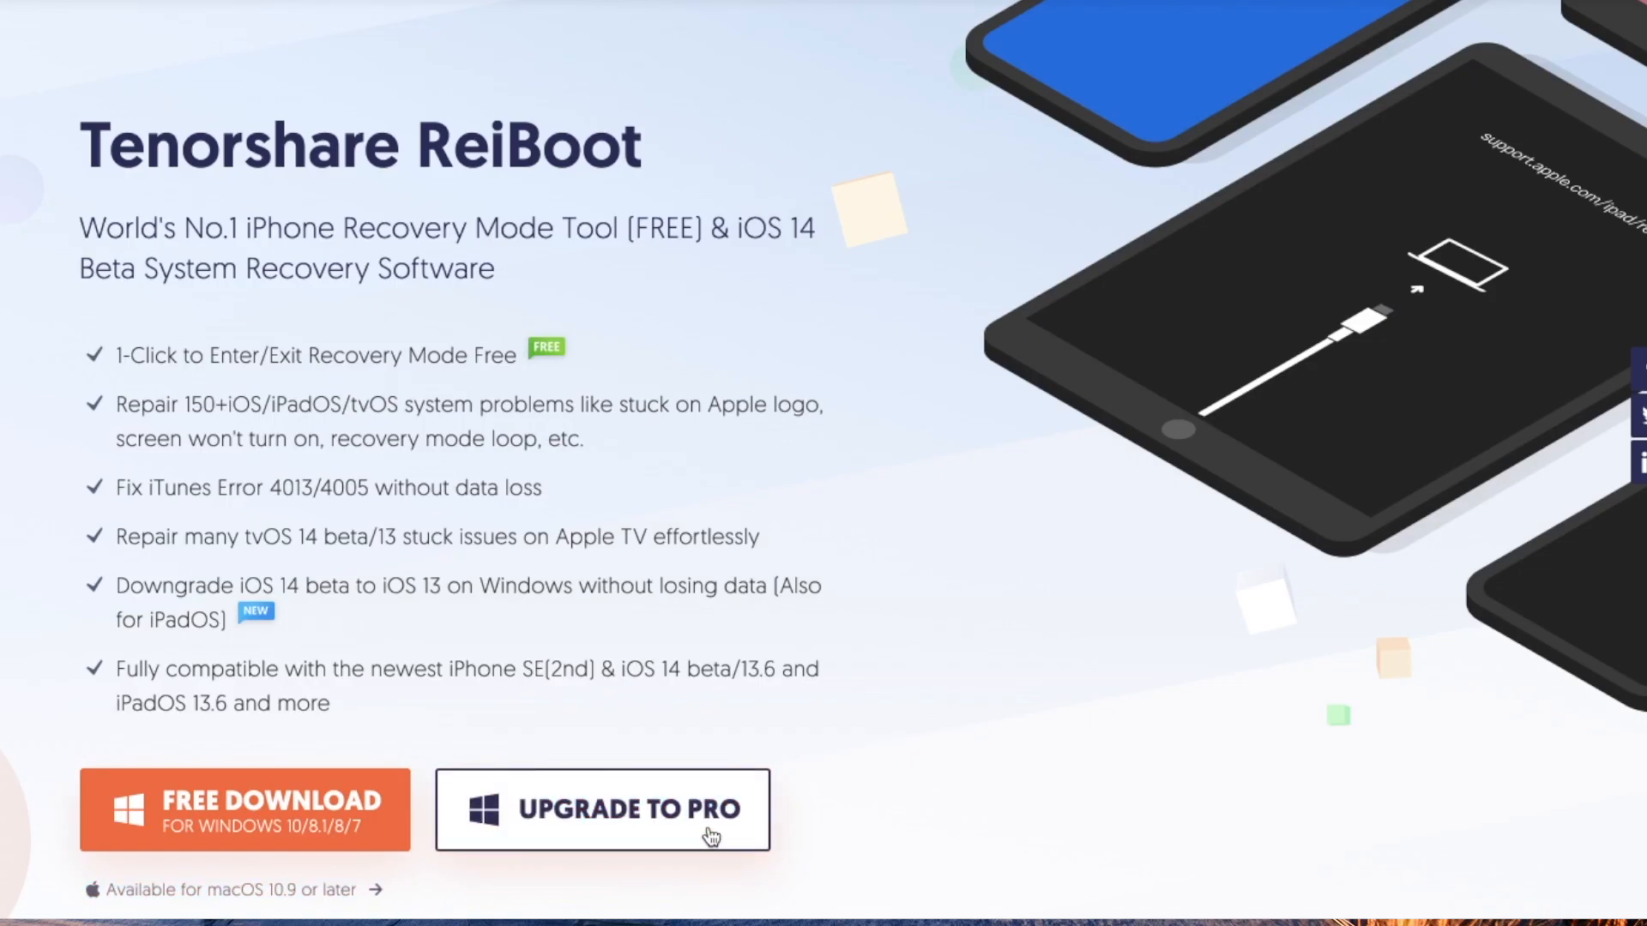
# Go to the ReiBoot Pro pricing page via Upgrade to Pro.
pyautogui.click(602, 809)
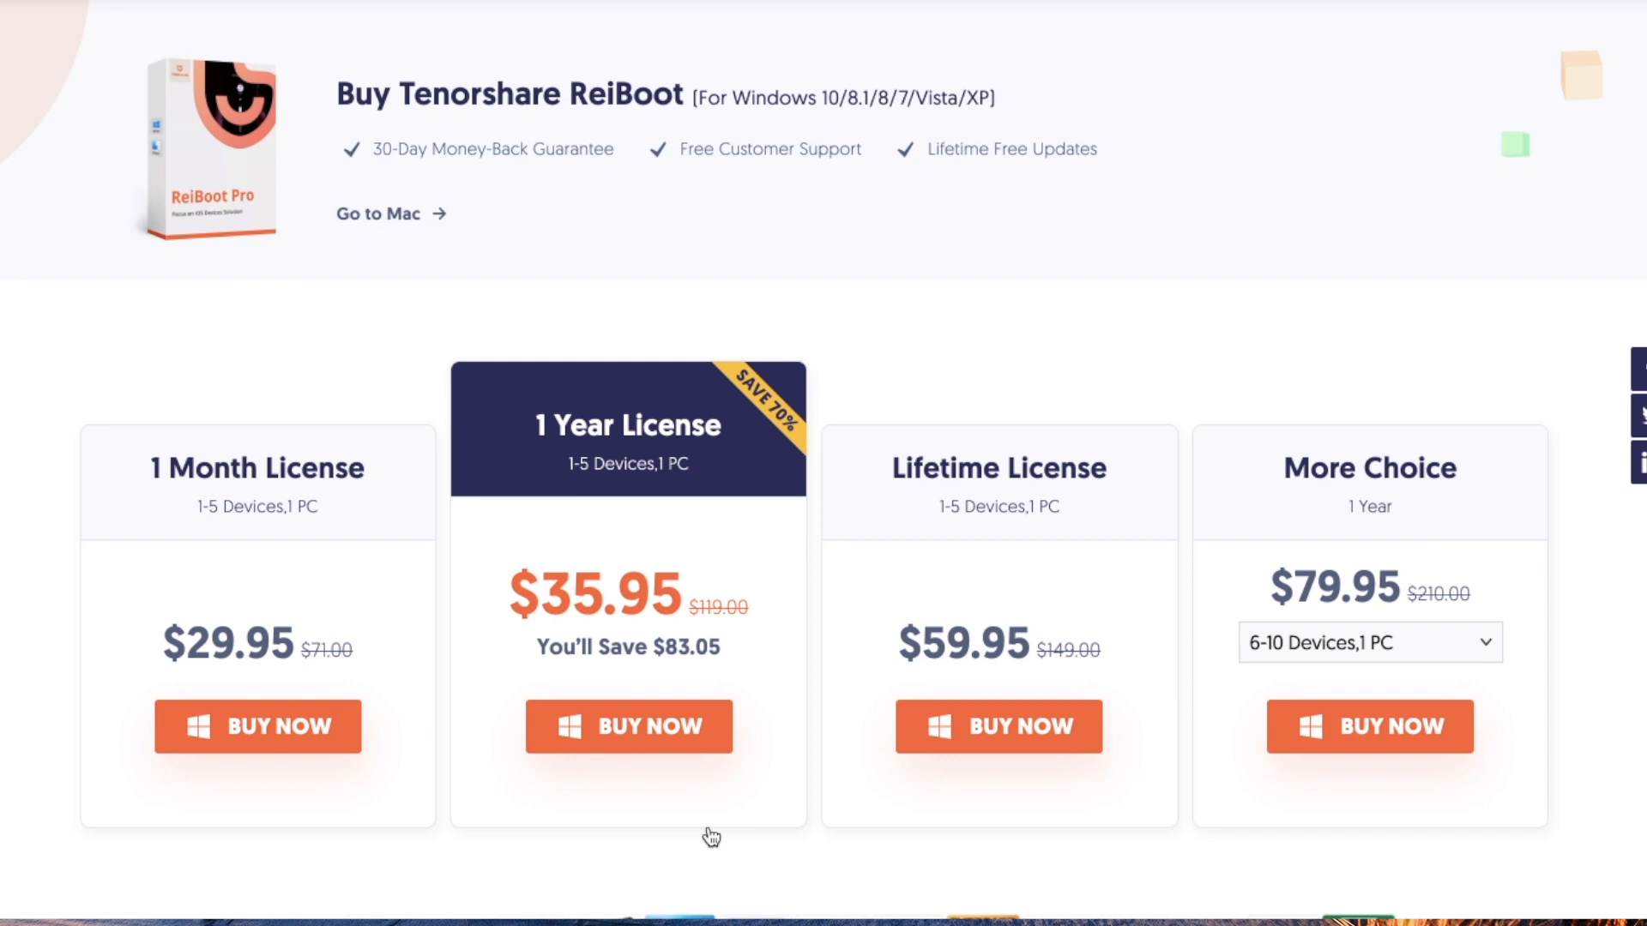